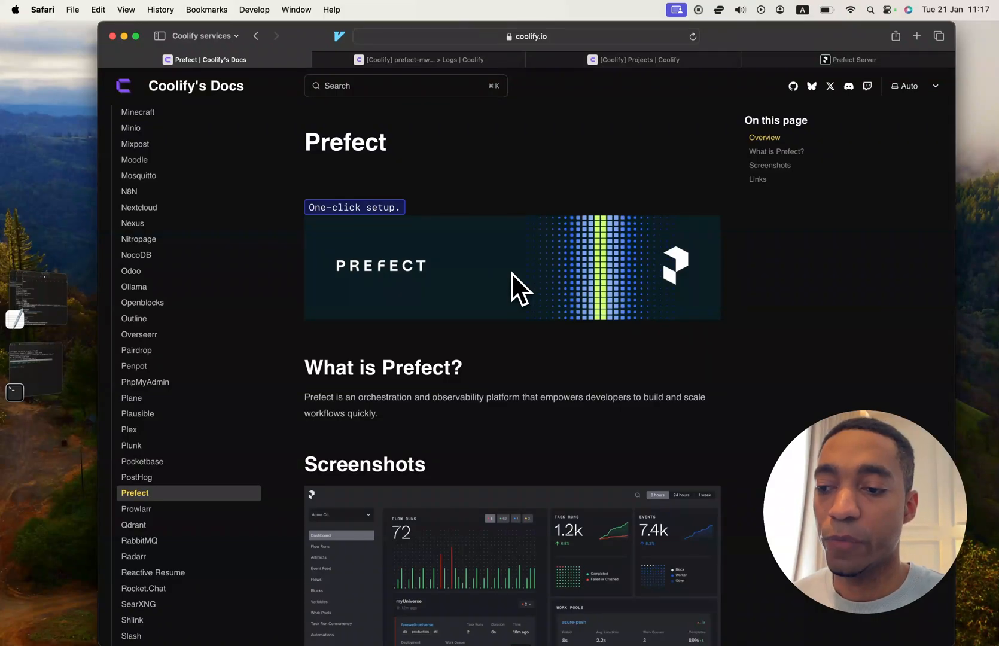
# Review the Prefect one-click service page in Coolify's docs.
pyautogui.scroll(-3)
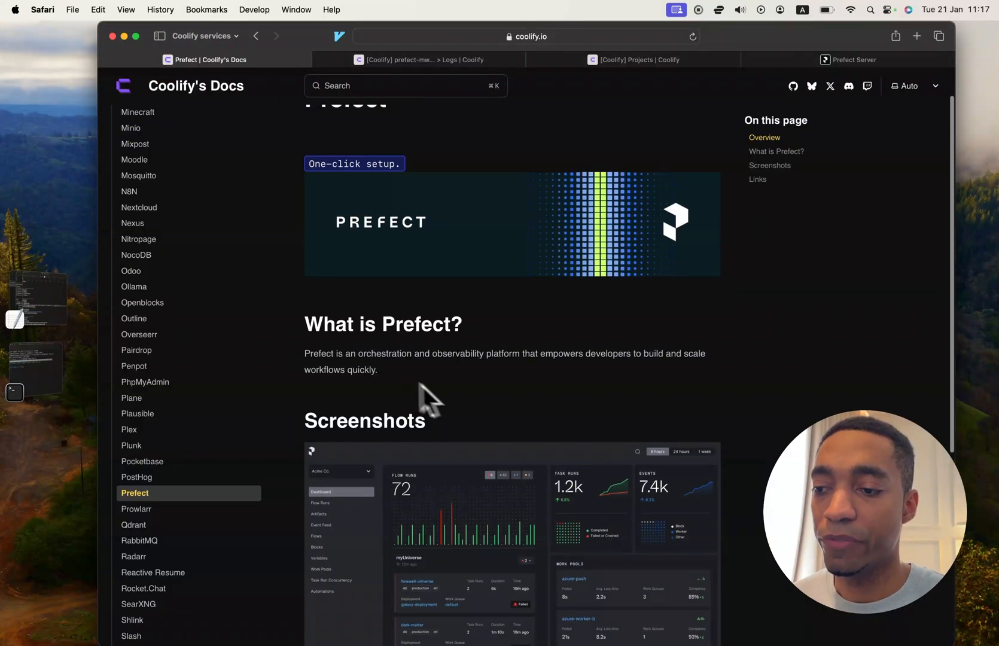
pyautogui.doubleClick(390, 354)
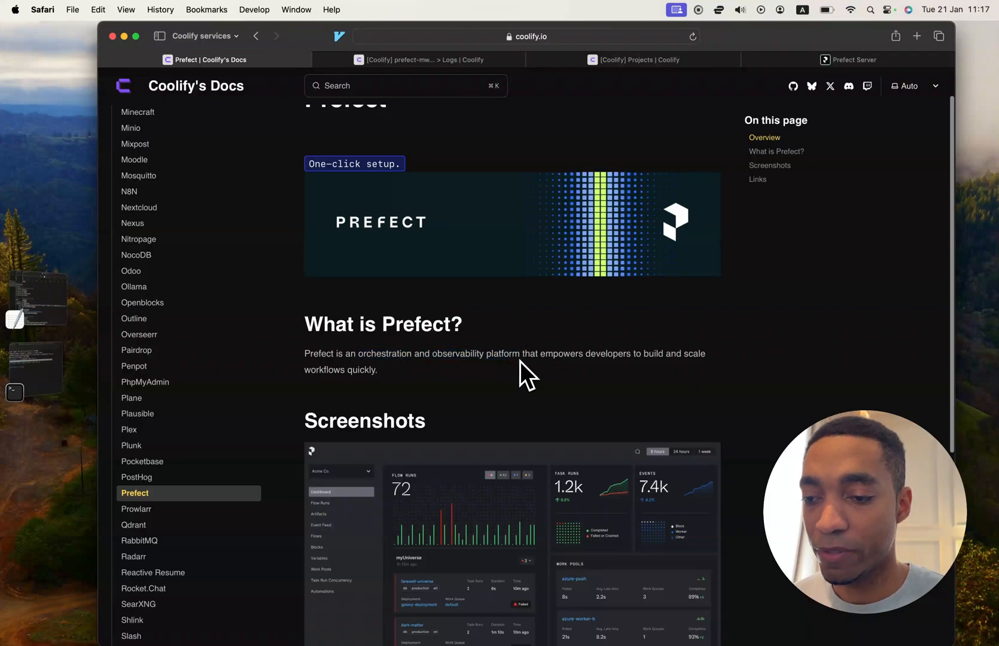
pyautogui.scroll(-3)
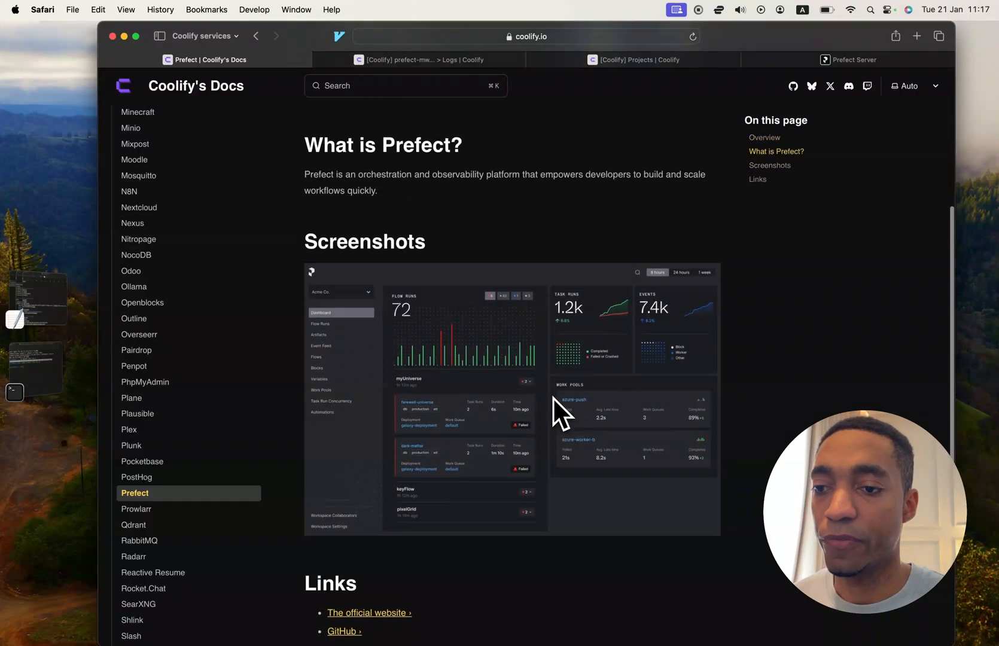
# View the existing Prefect Server dashboard, then return to the Coolify Projects list.
pyautogui.click(853, 60)
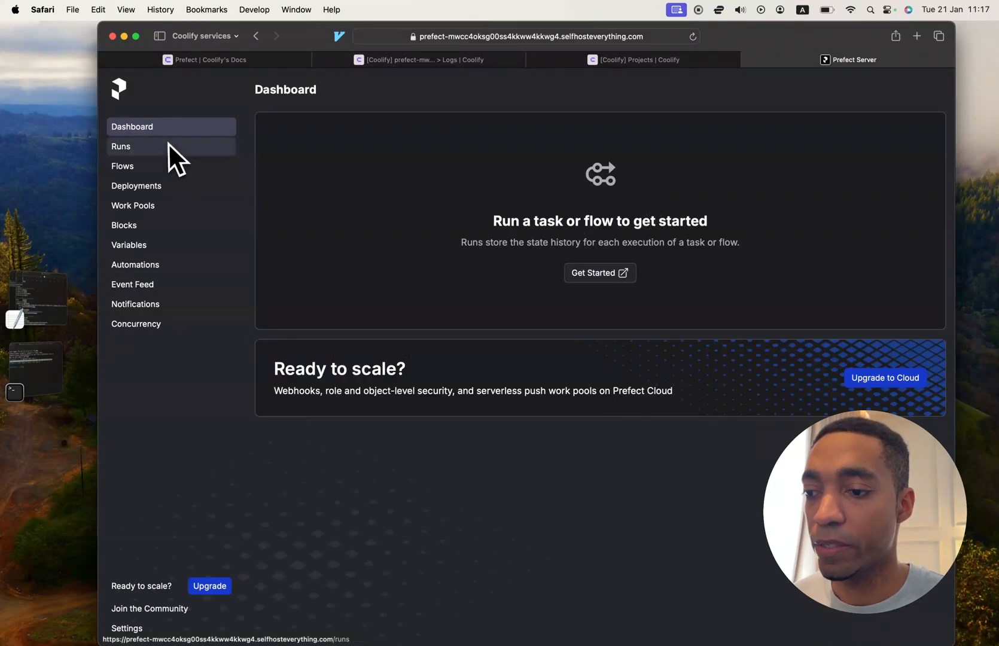
pyautogui.moveTo(609, 158)
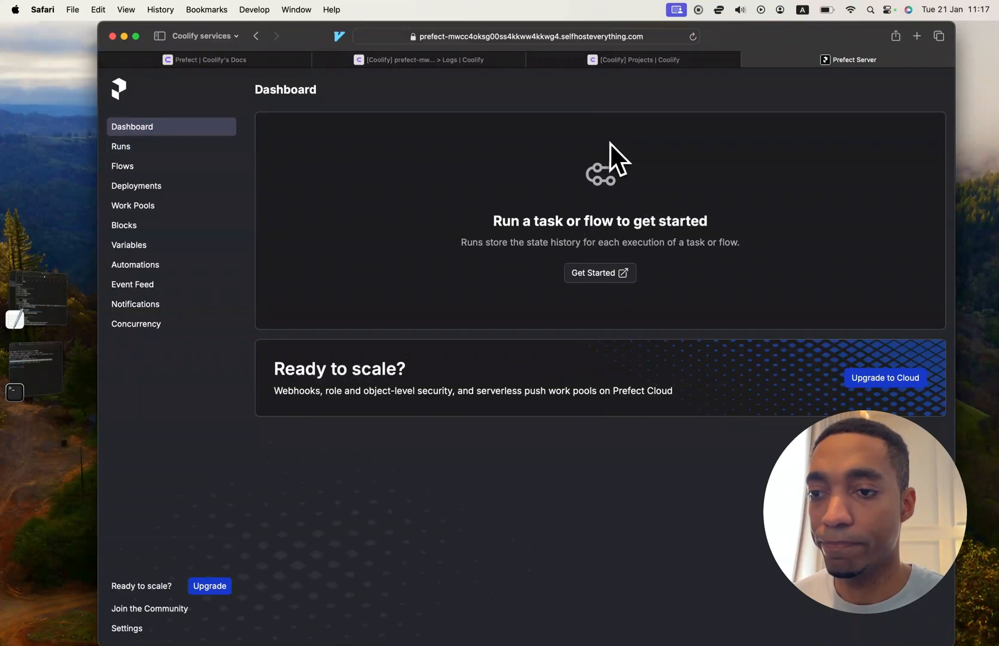
pyautogui.click(633, 60)
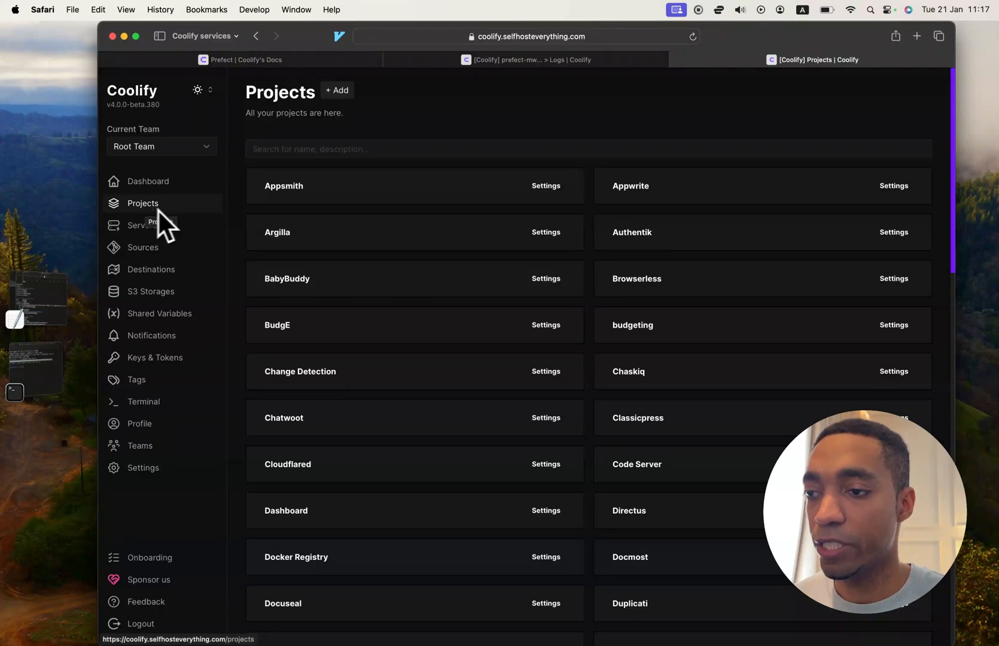
# Create a new Coolify project named Prefect.
pyautogui.click(337, 91)
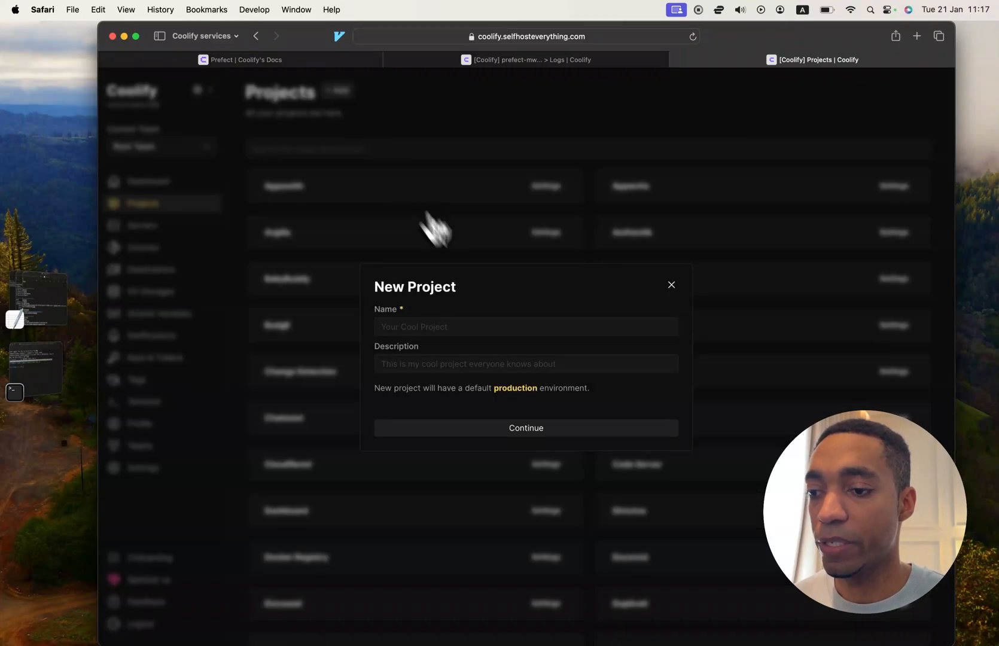
pyautogui.write('Prefect')
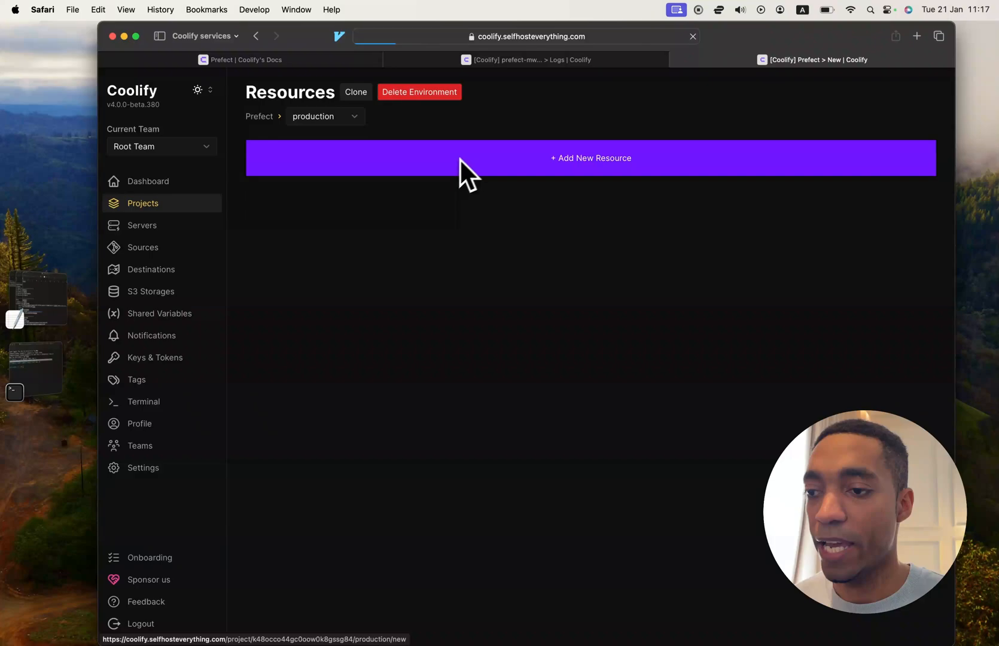
# Add the Prefect service stack as a new resource in the project's production environment.
pyautogui.click(590, 157)
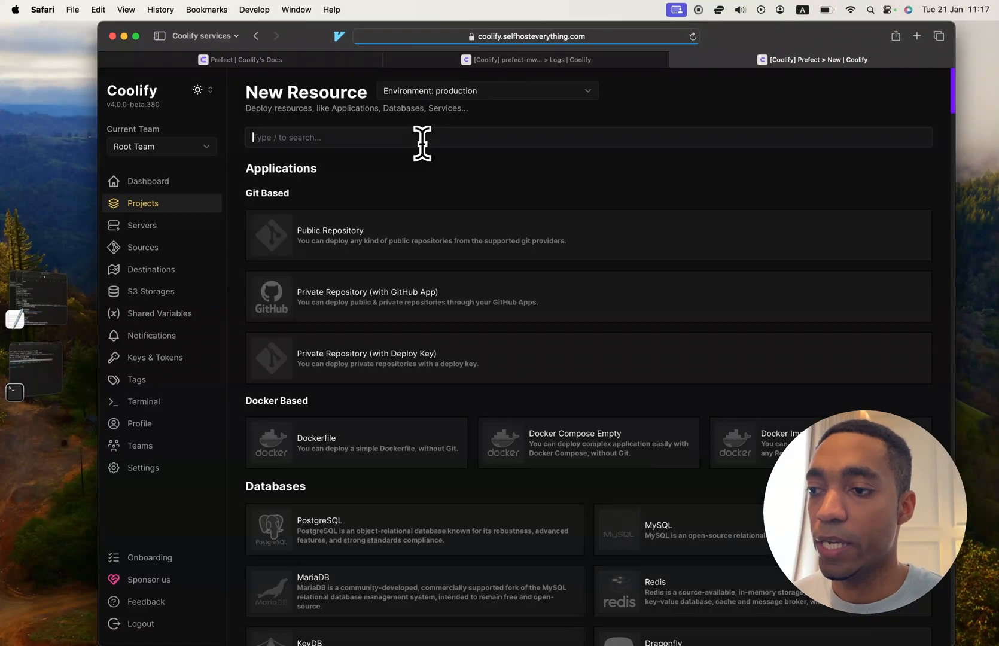
pyautogui.write('Prefect')
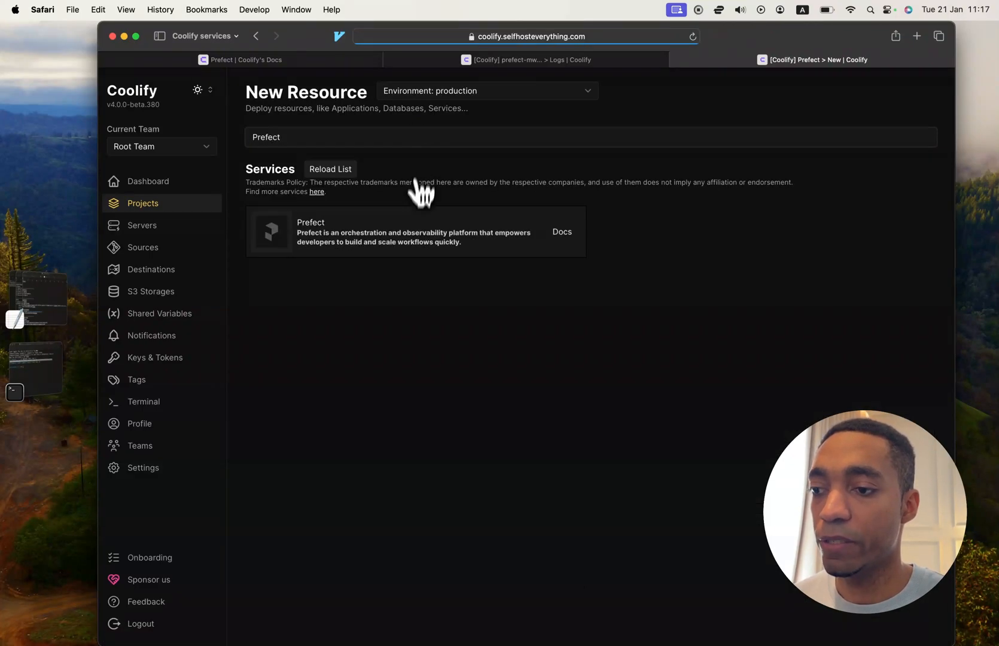
pyautogui.click(415, 231)
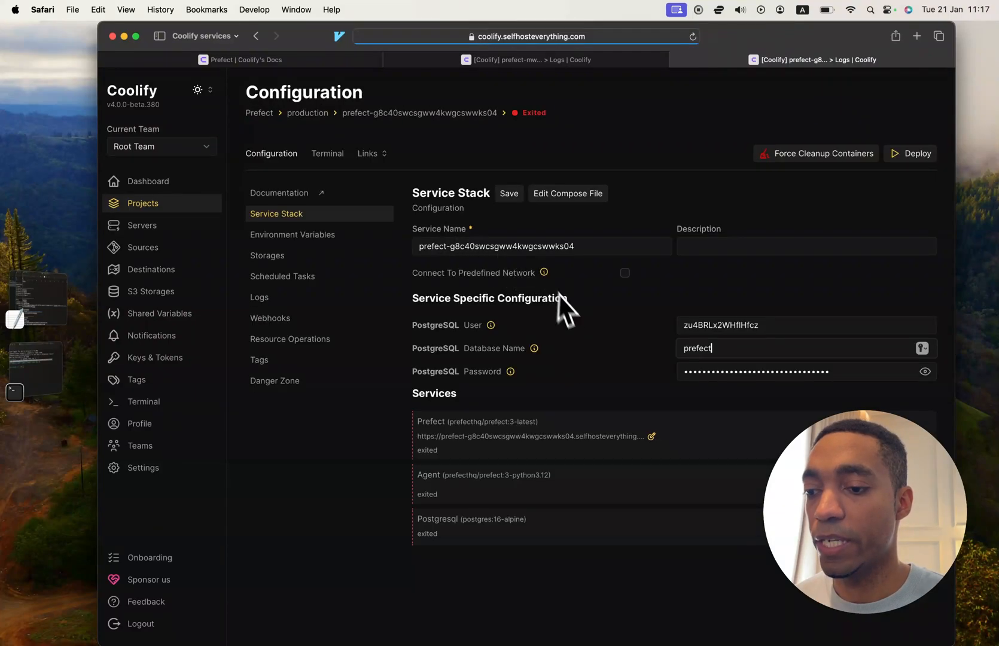
pyautogui.moveTo(644, 293)
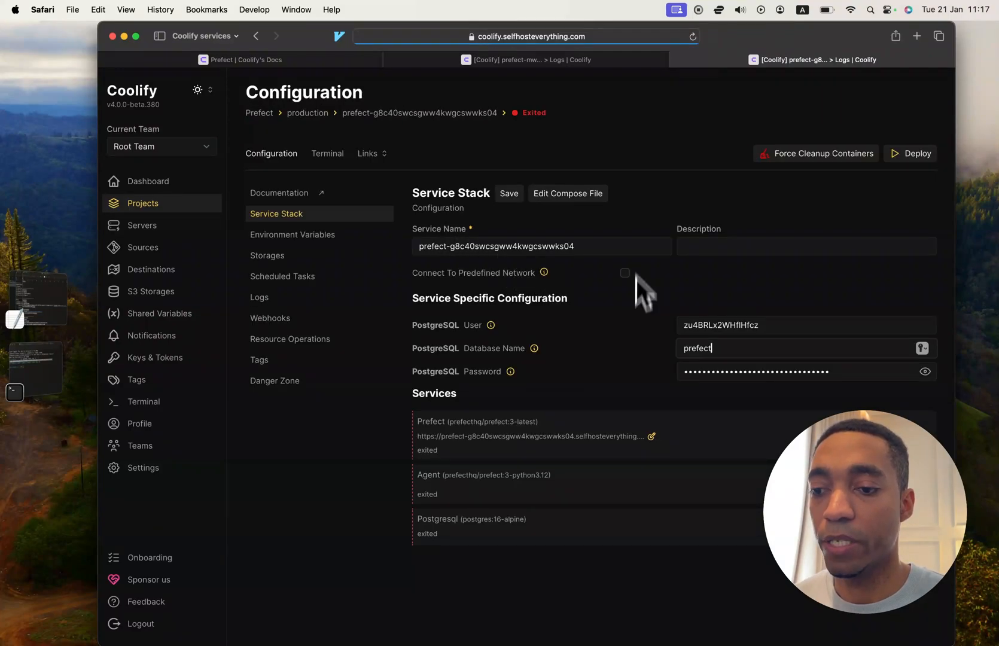
pyautogui.click(651, 437)
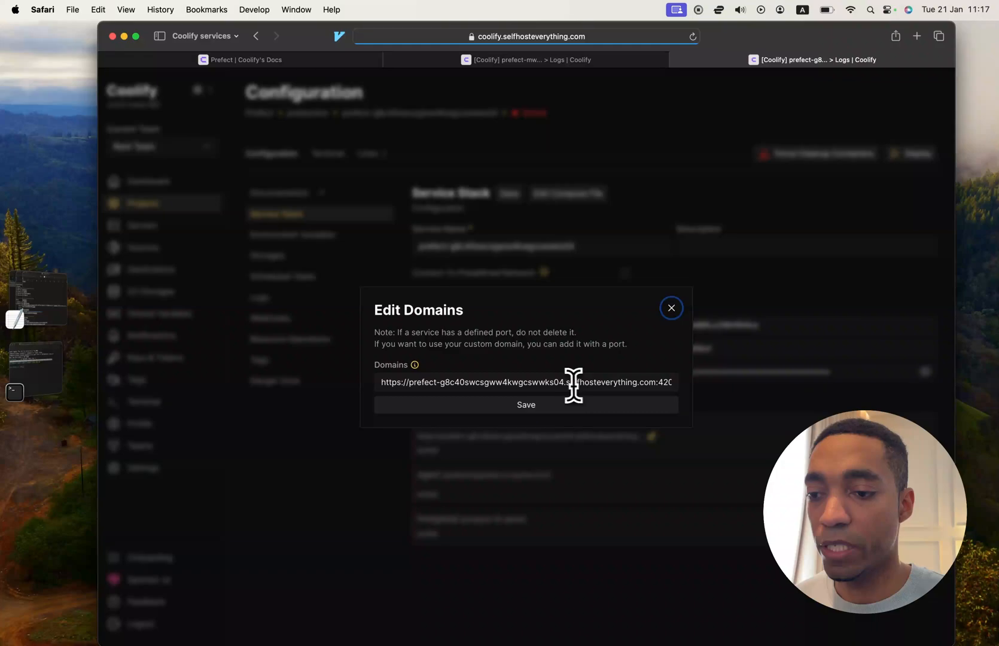
pyautogui.moveTo(573, 383); pyautogui.dragTo(452, 383)
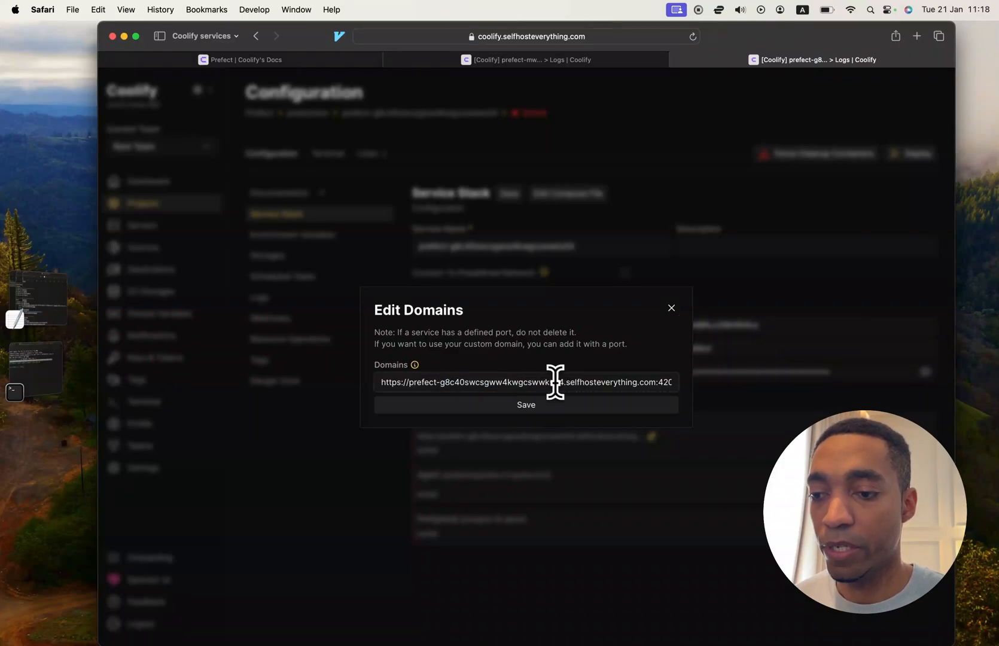
pyautogui.click(672, 309)
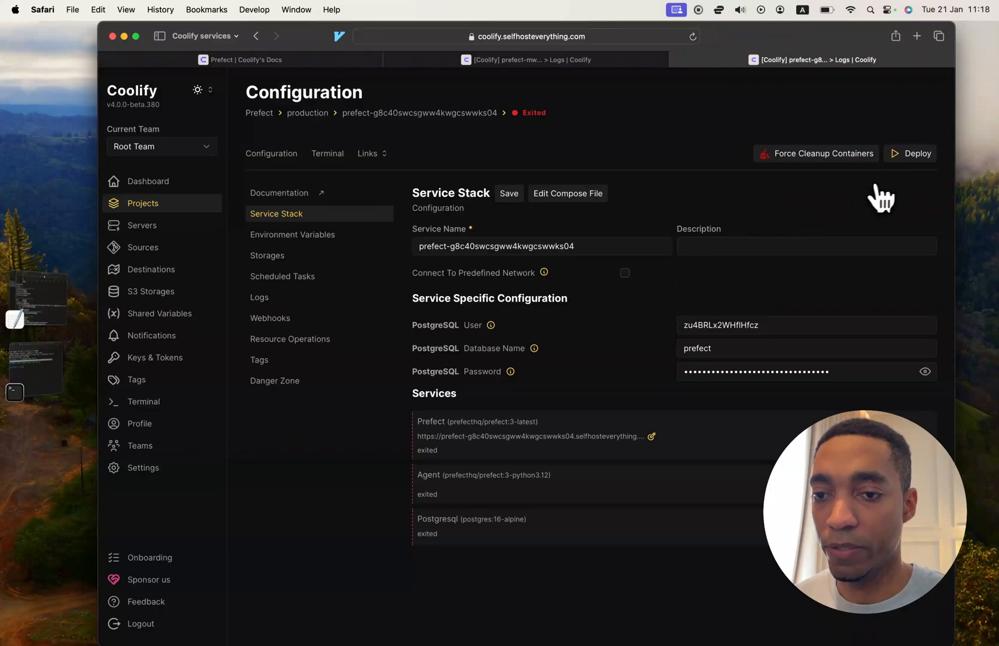
# Deploy the Prefect stack so Prefect and PostgreSQL come up healthy.
pyautogui.click(916, 153)
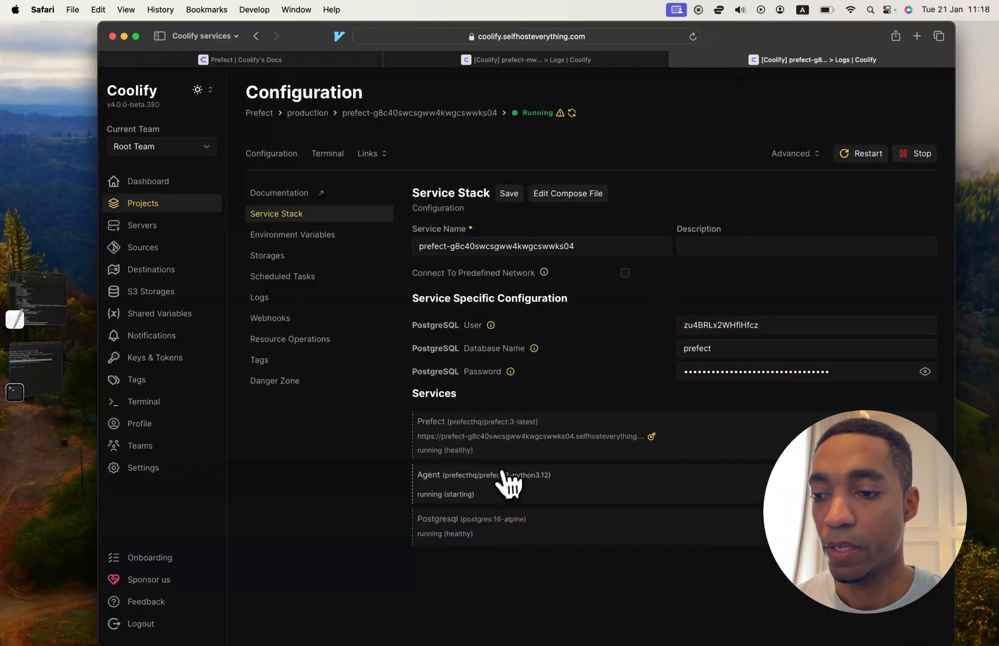
pyautogui.moveTo(459, 500)
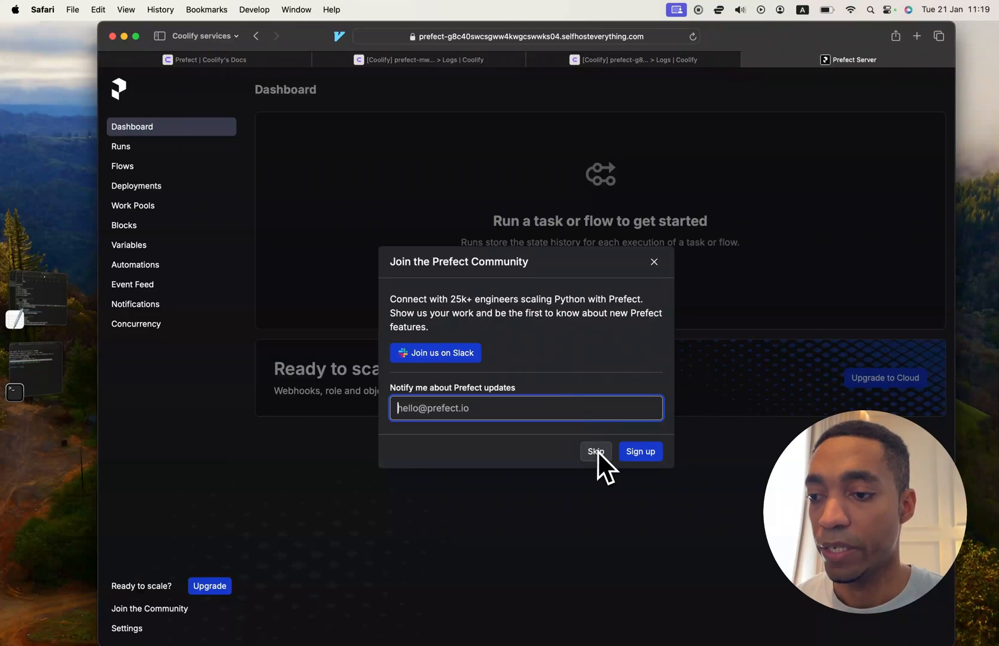
pyautogui.moveTo(435, 353)
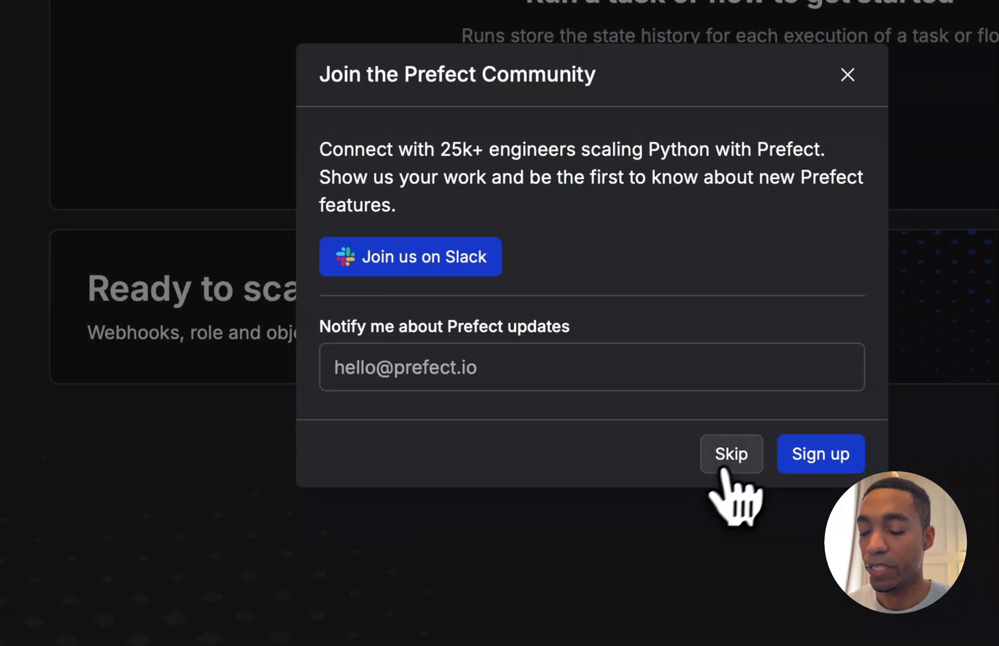
# Skip the Join the Prefect Community prompt on the new Prefect Server dashboard.
pyautogui.click(731, 454)
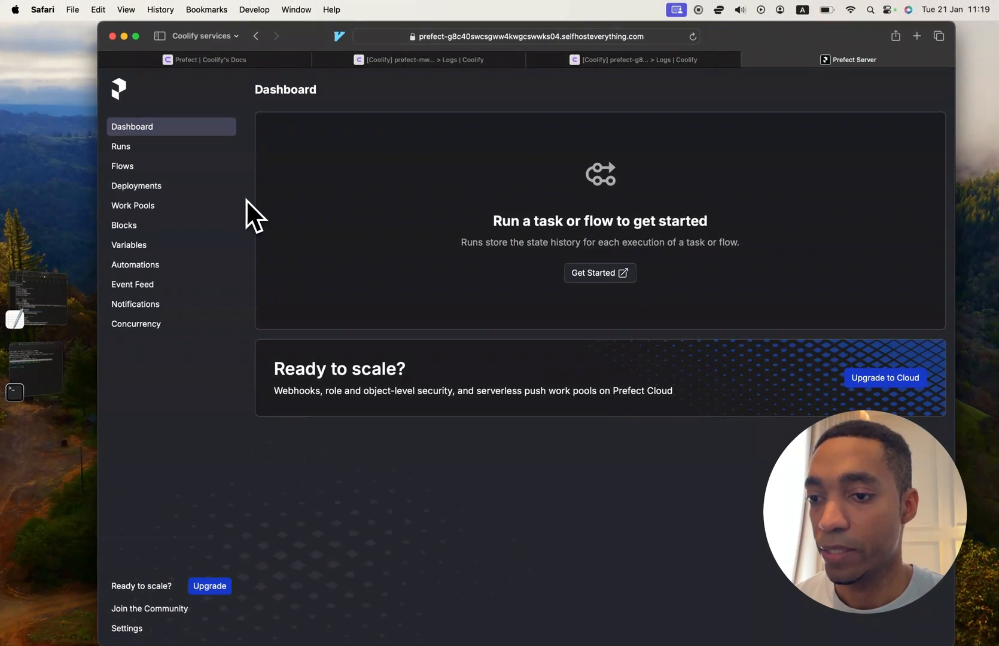
# Open the Prefect Introduction docs via Get Started, keeping the empty dashboard open.
pyautogui.click(917, 35)
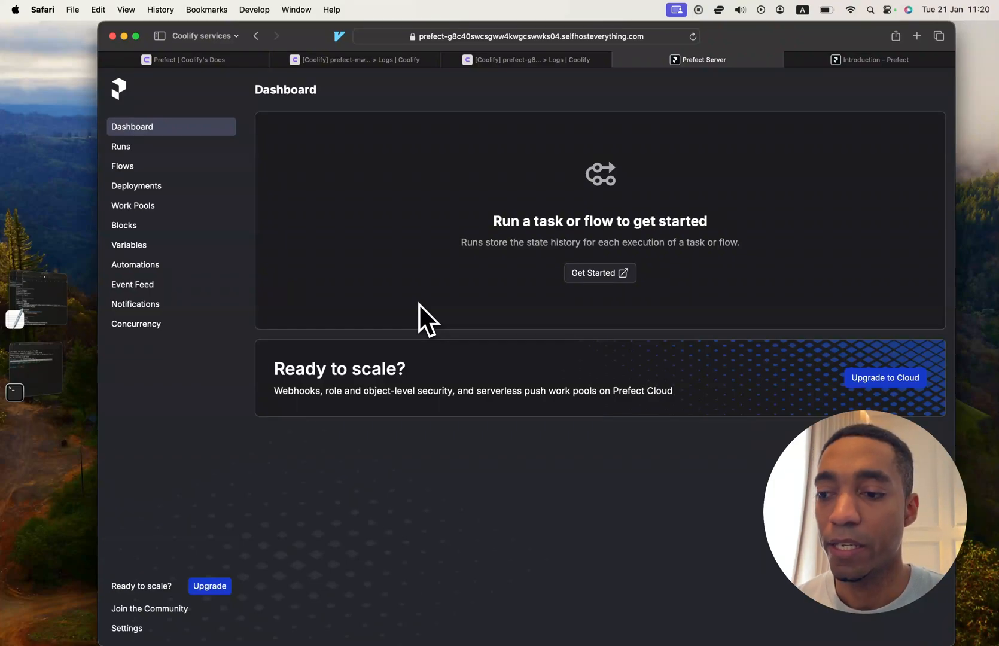
pyautogui.moveTo(621, 405)
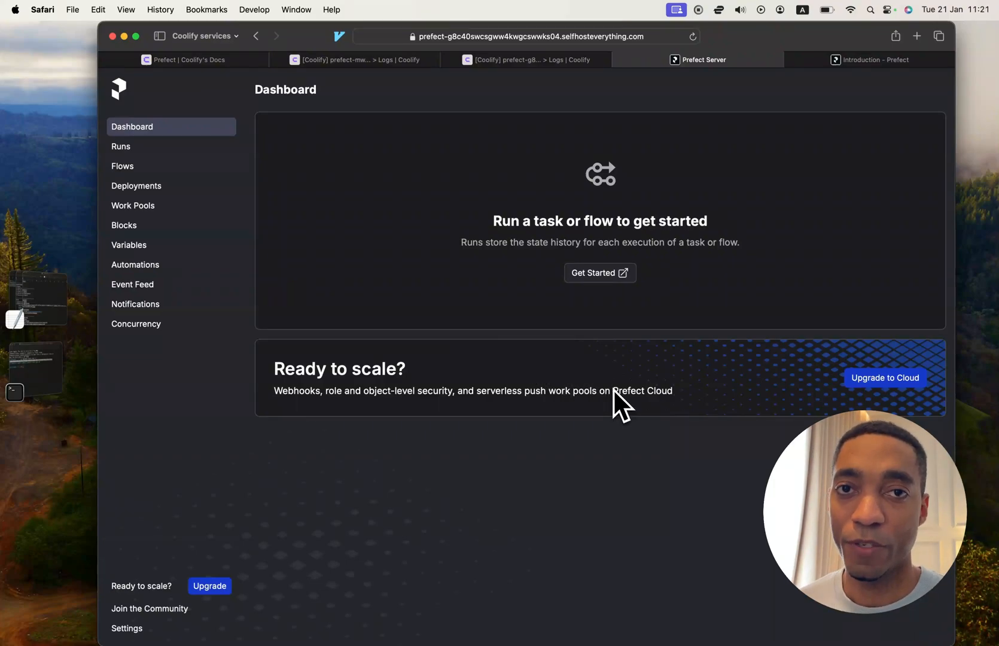